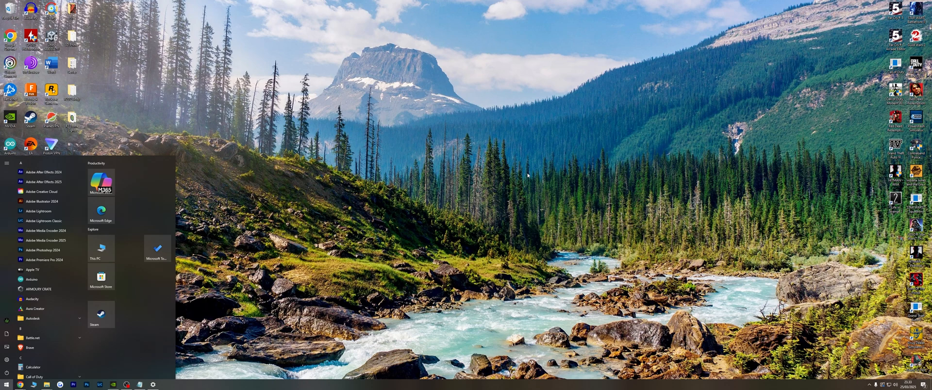
Find 'manage optional features' and filter the Add a feature list by 'graphic'.
{"action": "type", "text": "manage optional features"}
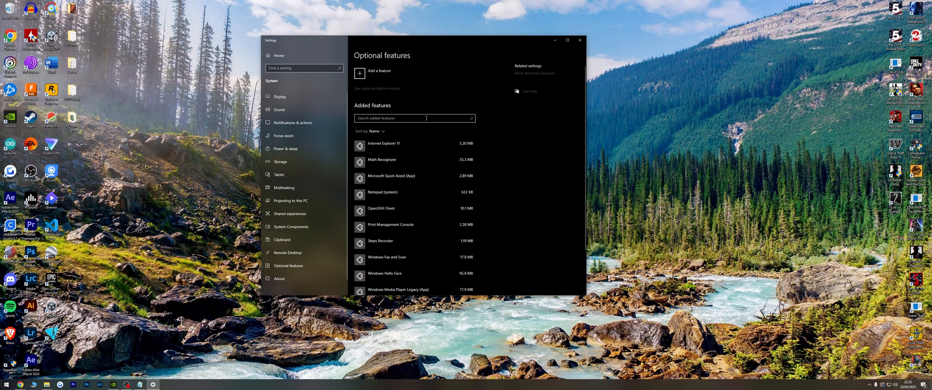
{"action": "left_click", "coordinate": [358, 74]}
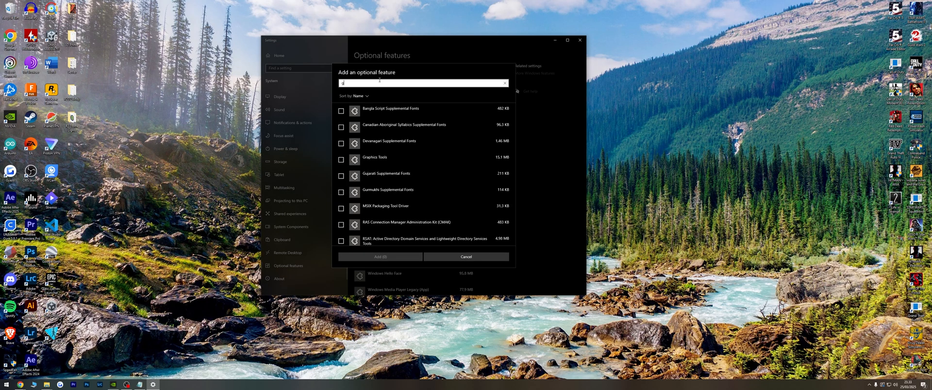
{"action": "type", "text": "graphic"}
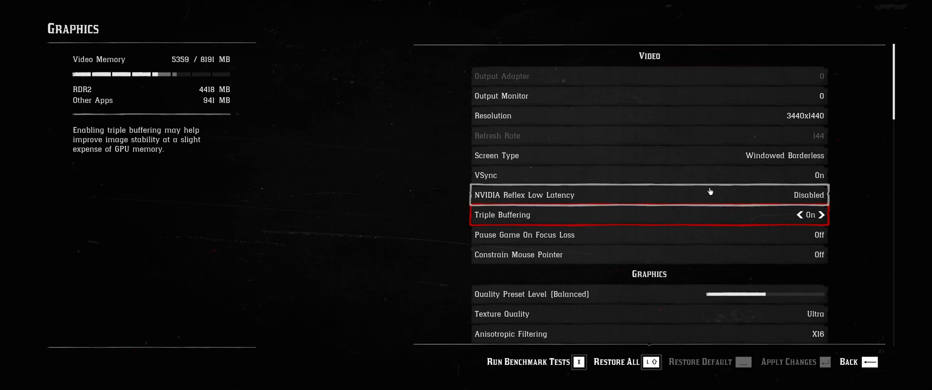
Scroll past Triple Buffering and Water Quality to expand Advanced Settings in RDR2 graphics.
{"action": "scroll", "scroll_direction": "down", "scroll_amount": 3}
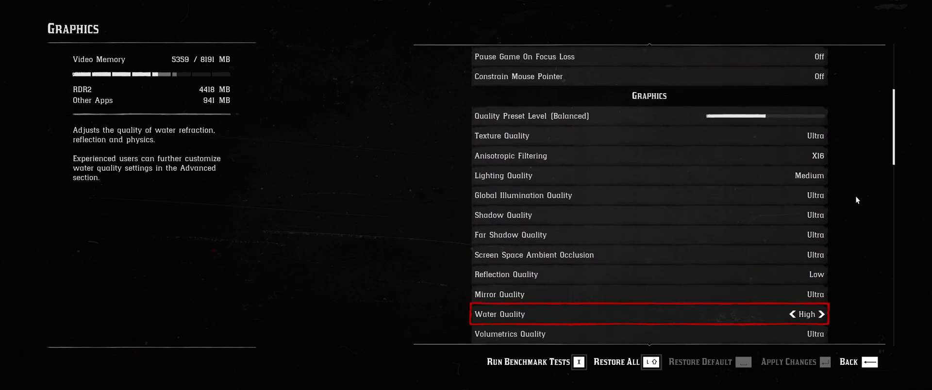
{"action": "scroll", "scroll_direction": "down", "scroll_amount": 3}
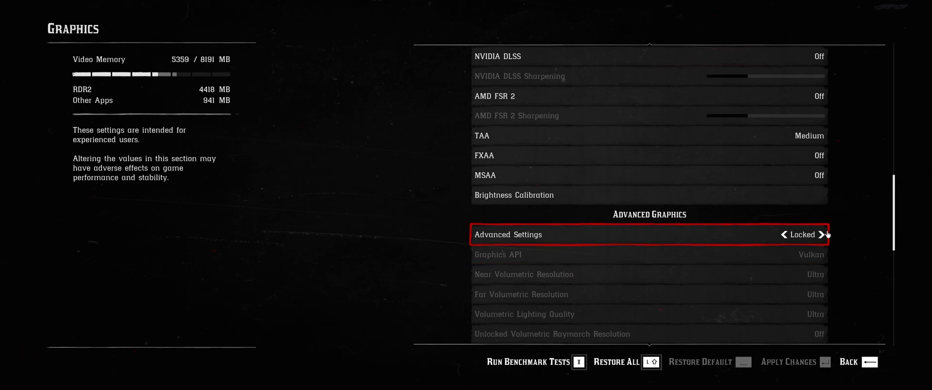
{"action": "left_click", "coordinate": [822, 235]}
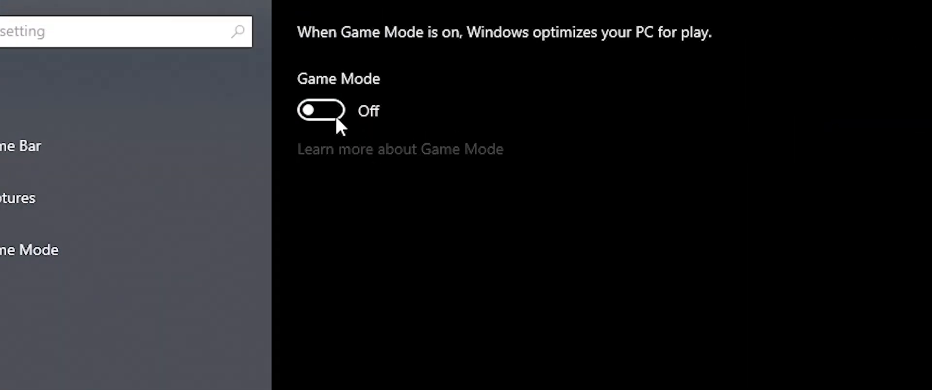
Switch the Game Mode toggle to On under Settings > Gaming.
{"action": "left_click", "coordinate": [321, 110]}
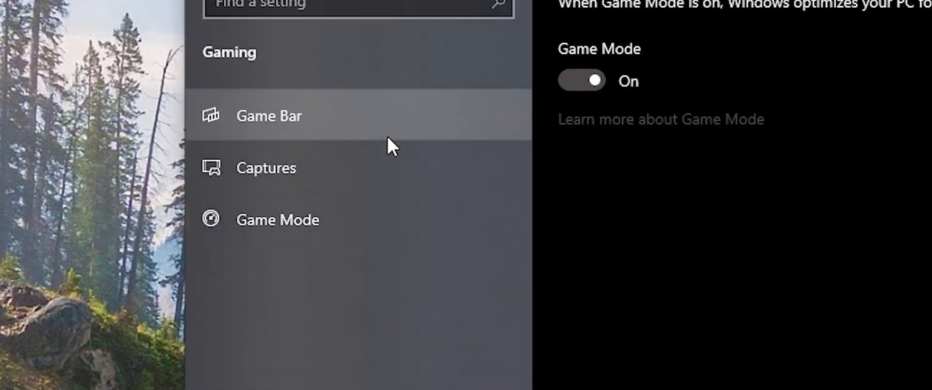
{"action": "left_click", "coordinate": [268, 115]}
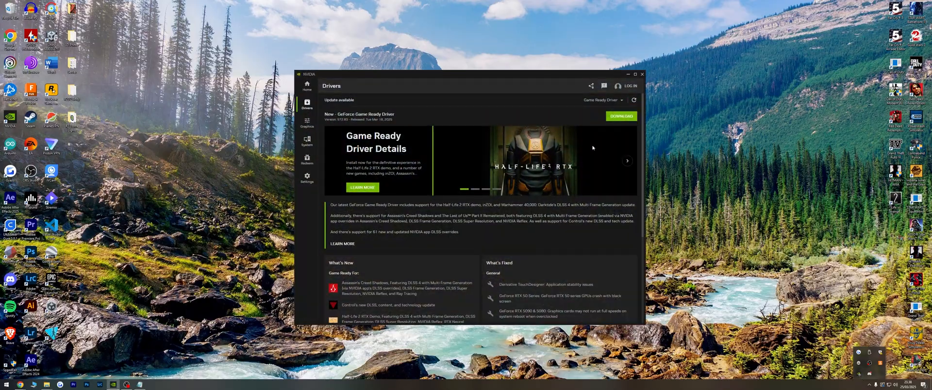
Show the NVIDIA App Drivers page with the Game Ready Driver update.
{"action": "left_click", "coordinate": [622, 116]}
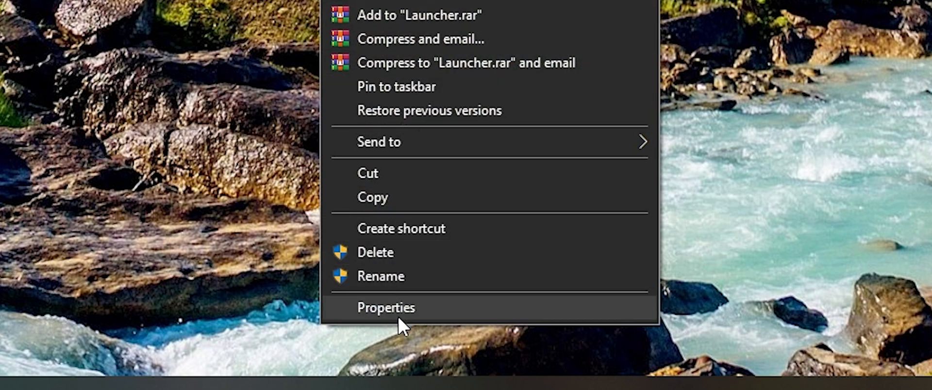
Tick Run as administrator in Launcher.exe's Compatibility properties.
{"action": "left_click", "coordinate": [387, 308]}
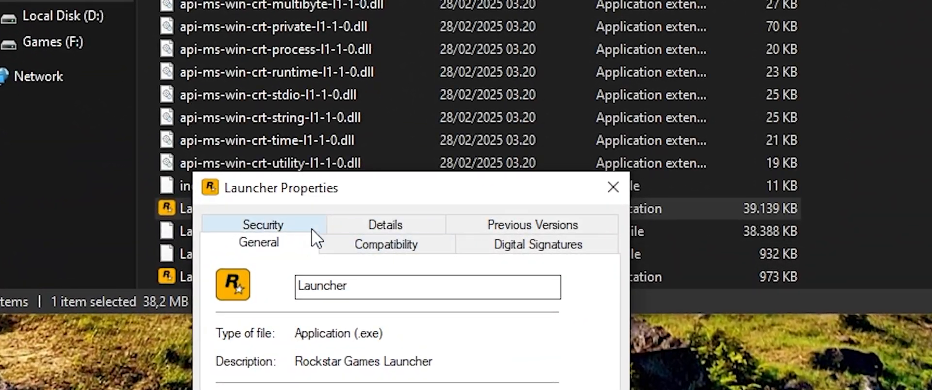
{"action": "left_click", "coordinate": [386, 245]}
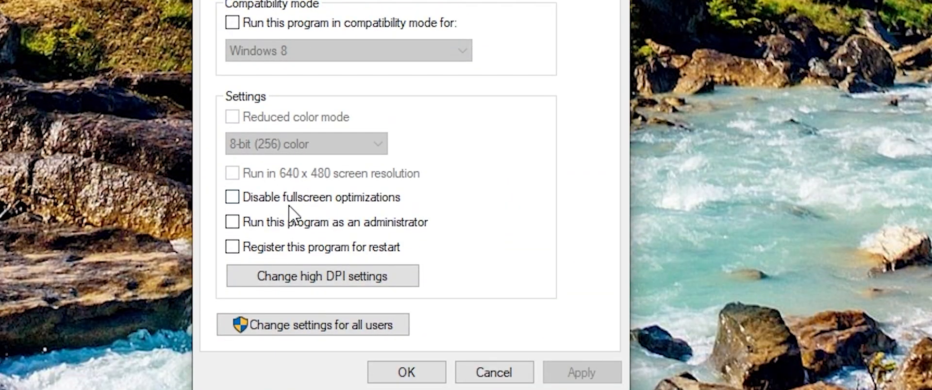
{"action": "left_click", "coordinate": [231, 222]}
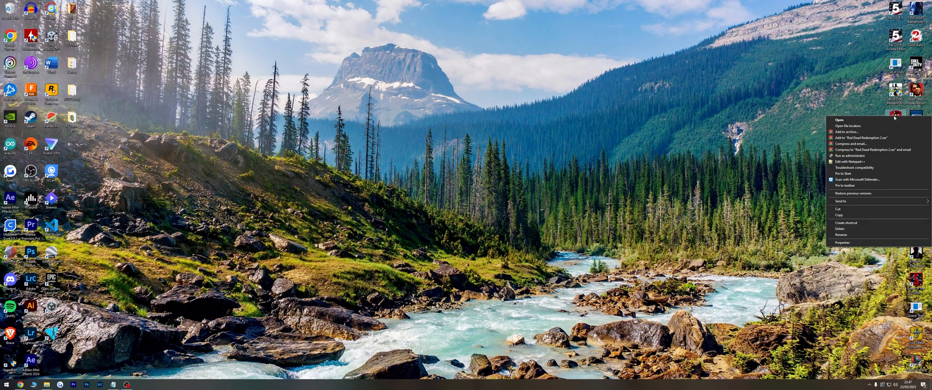
Give RDR2.exe Disable fullscreen optimizations and Run as administrator in its Compatibility tab.
{"action": "left_click", "coordinate": [845, 132]}
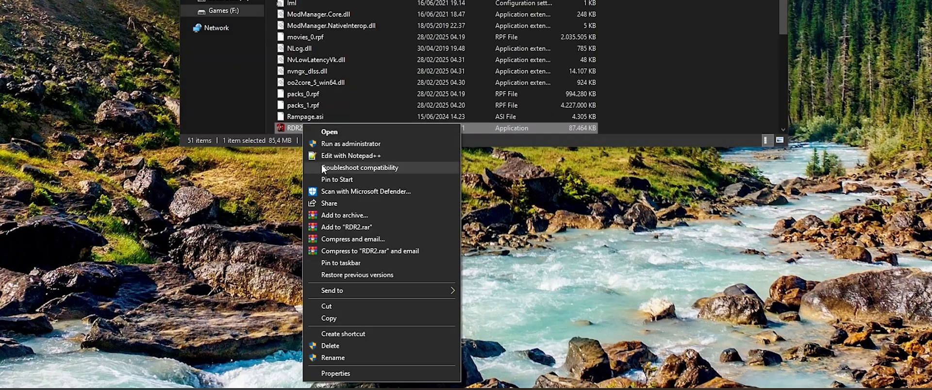
{"action": "left_click", "coordinate": [337, 373]}
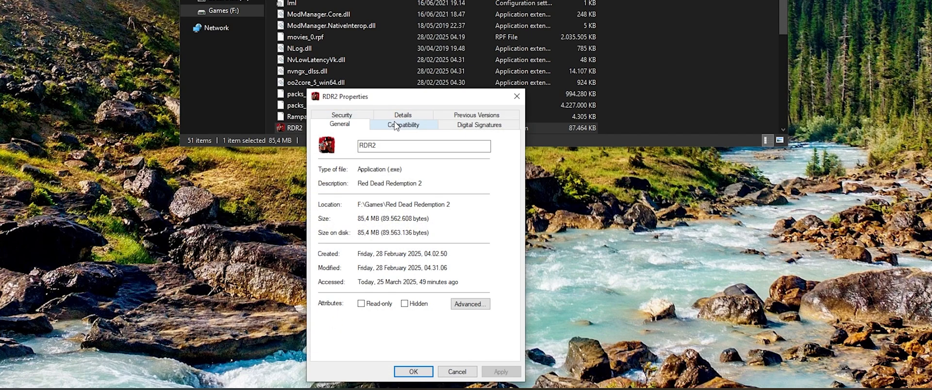
{"action": "left_click", "coordinate": [403, 125]}
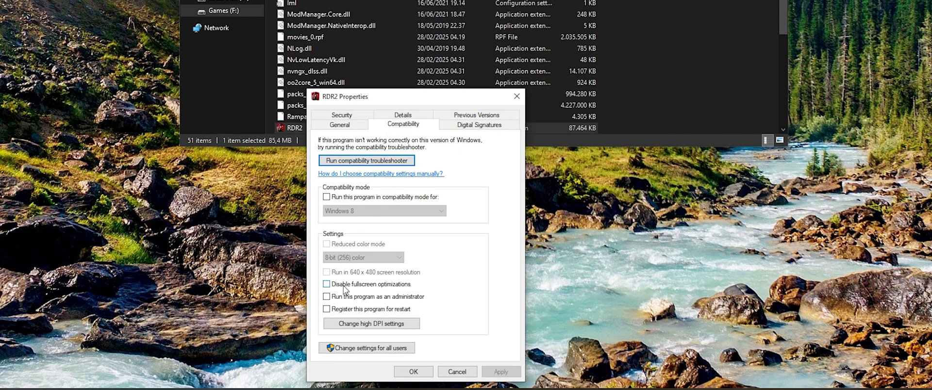
{"action": "left_click", "coordinate": [326, 284]}
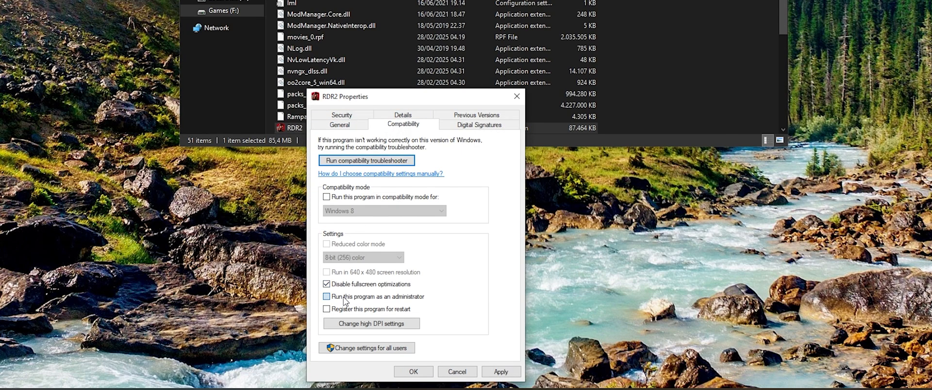
{"action": "left_click", "coordinate": [327, 297]}
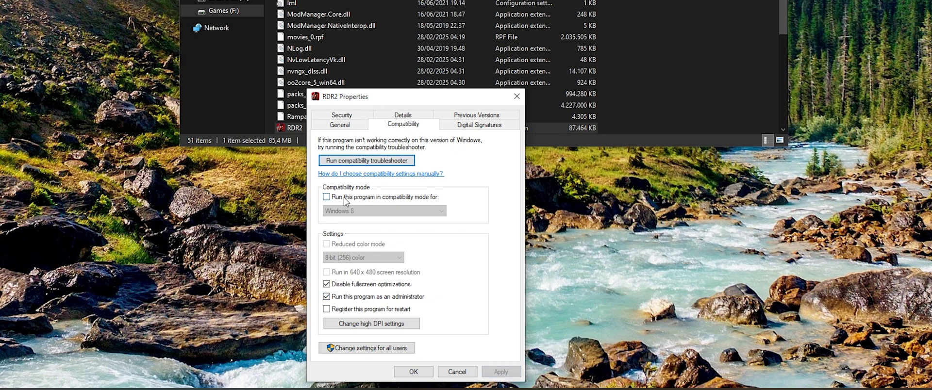
{"action": "left_click", "coordinate": [326, 197]}
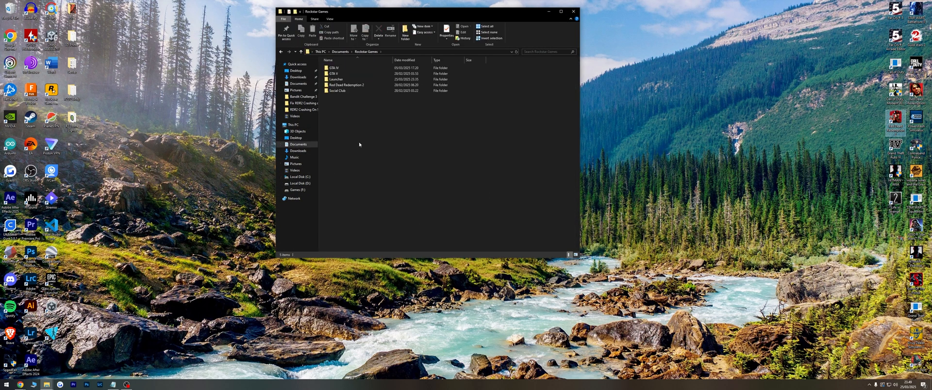
Browse Documents > Rockstar Games > Red Dead Redemption 2, inspecting Profiles and Settings.
{"action": "double_click", "coordinate": [347, 85]}
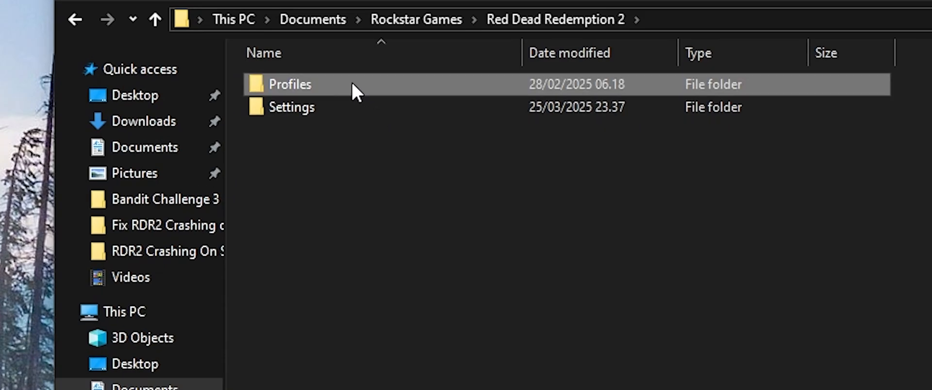
{"action": "right_click", "coordinate": [290, 84]}
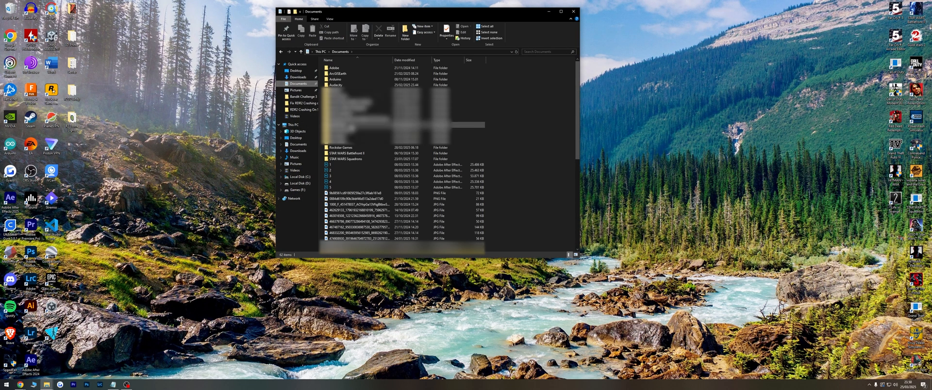
{"action": "double_click", "coordinate": [344, 148]}
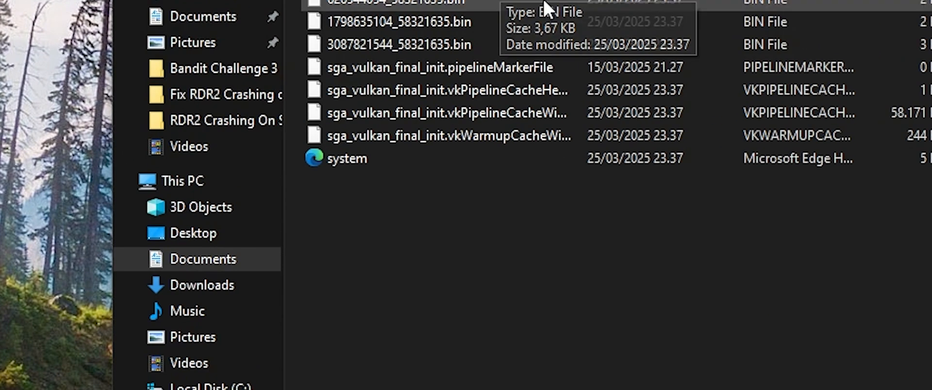
{"action": "right_click", "coordinate": [346, 158]}
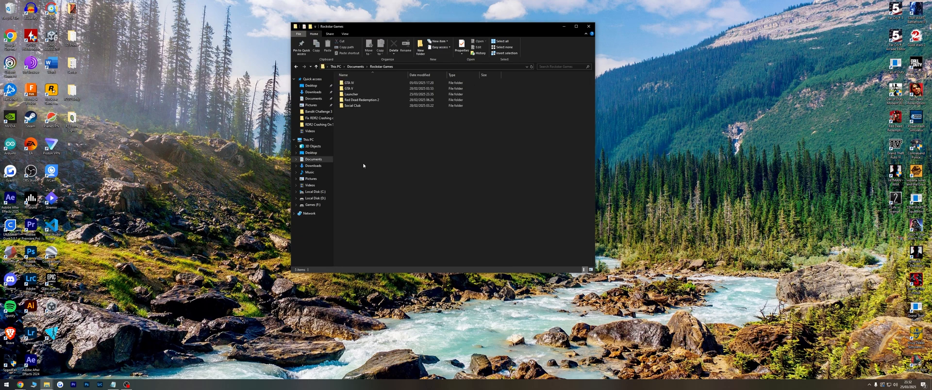
{"action": "double_click", "coordinate": [362, 99]}
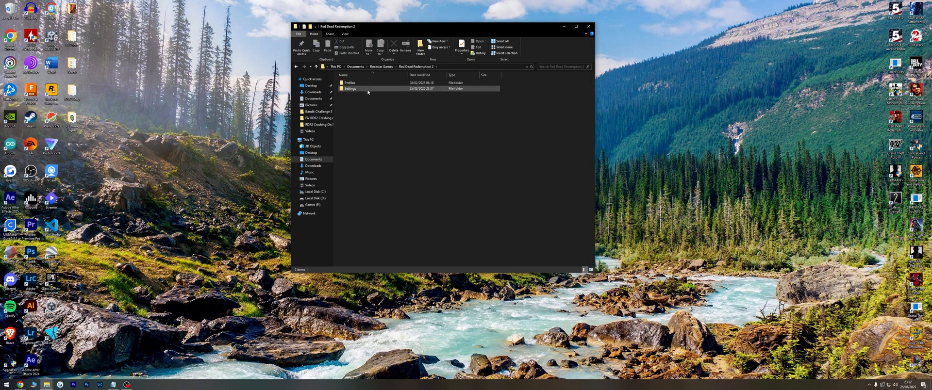
{"action": "left_click", "coordinate": [586, 26]}
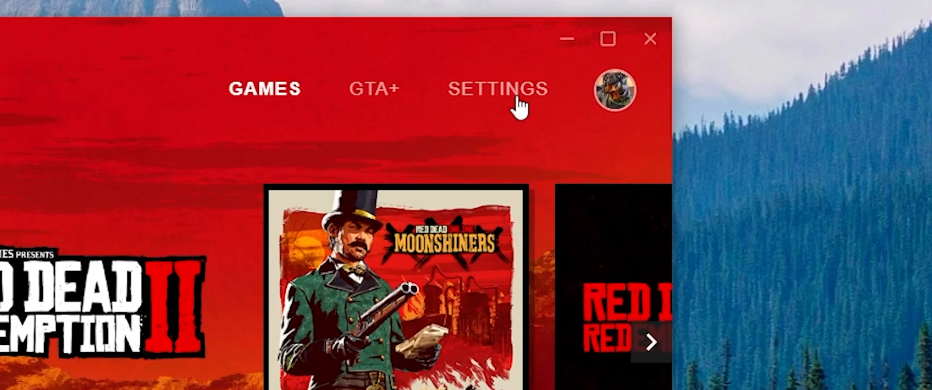
Go to SETTINGS in the Rockstar Games Launcher's top navigation bar.
{"action": "left_click", "coordinate": [498, 88]}
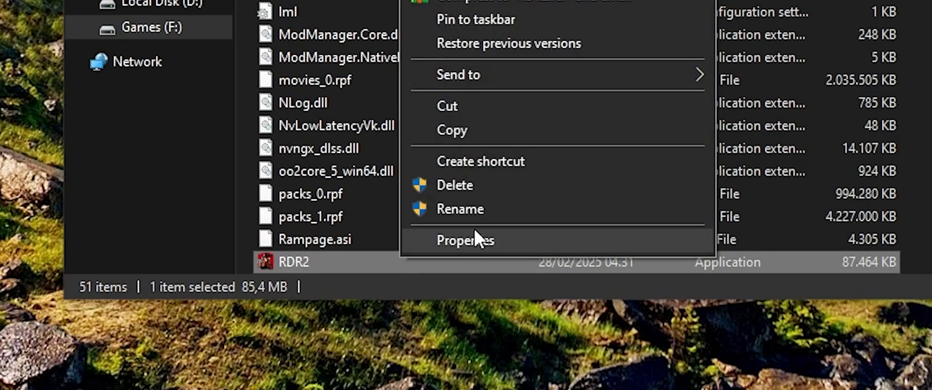
Override RDR2.exe's high DPI scaling behavior, with scaling performed by Application.
{"action": "left_click", "coordinate": [465, 241]}
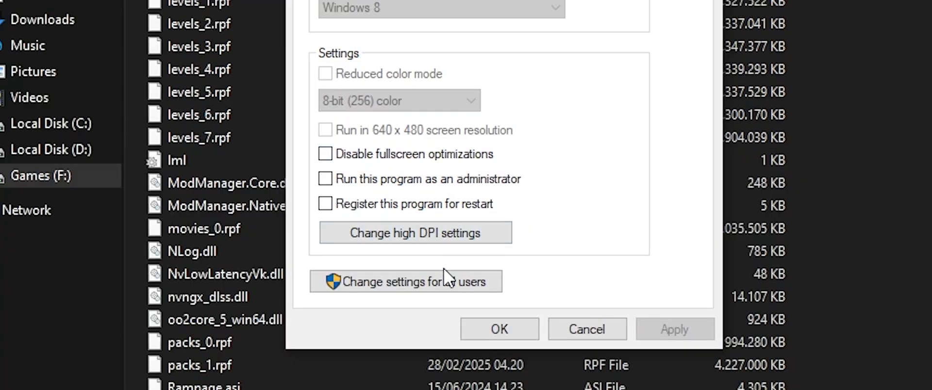
{"action": "left_click", "coordinate": [415, 233]}
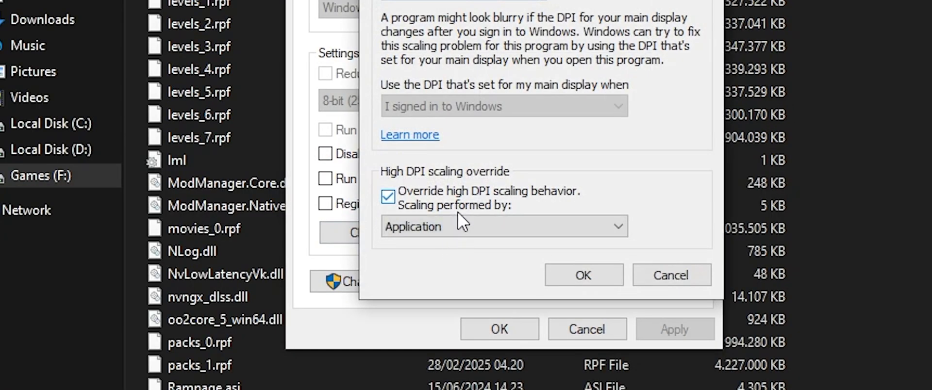
{"action": "left_click", "coordinate": [583, 275]}
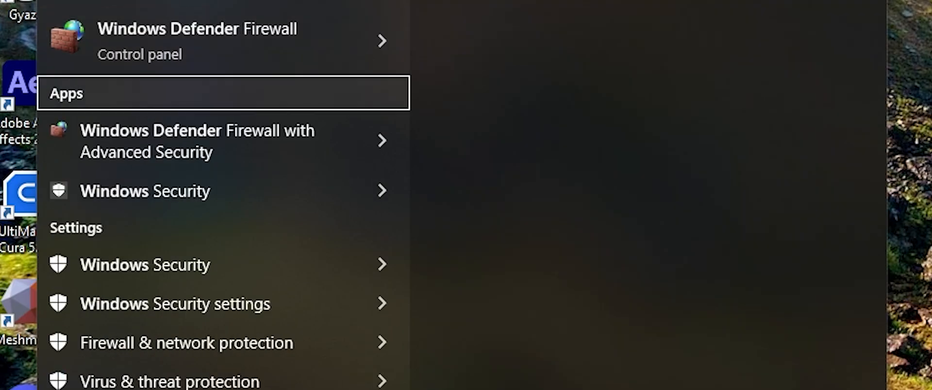
Switch off real-time and cloud-delivered protection in Windows Security's virus protection settings.
{"action": "left_click", "coordinate": [145, 192]}
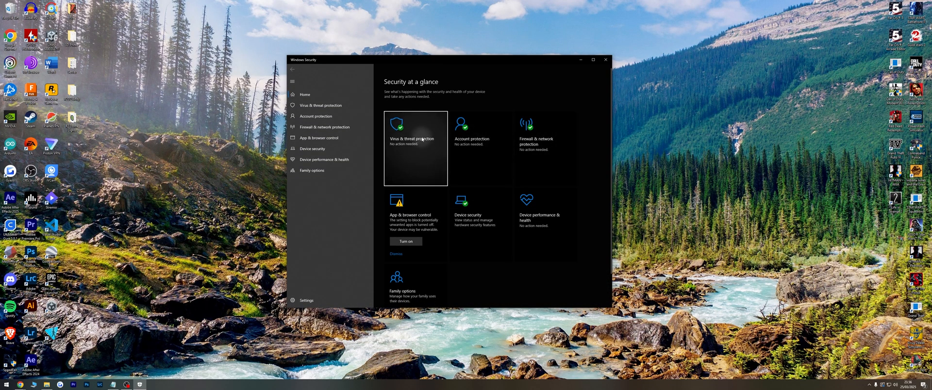
{"action": "left_click", "coordinate": [415, 148]}
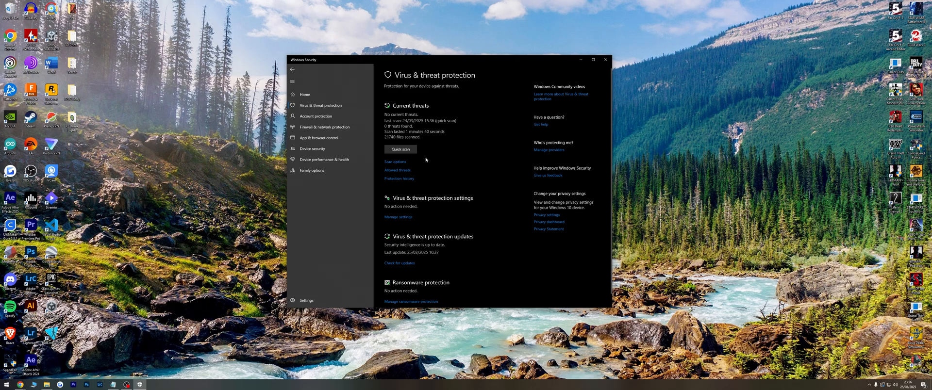
{"action": "left_click", "coordinate": [398, 217]}
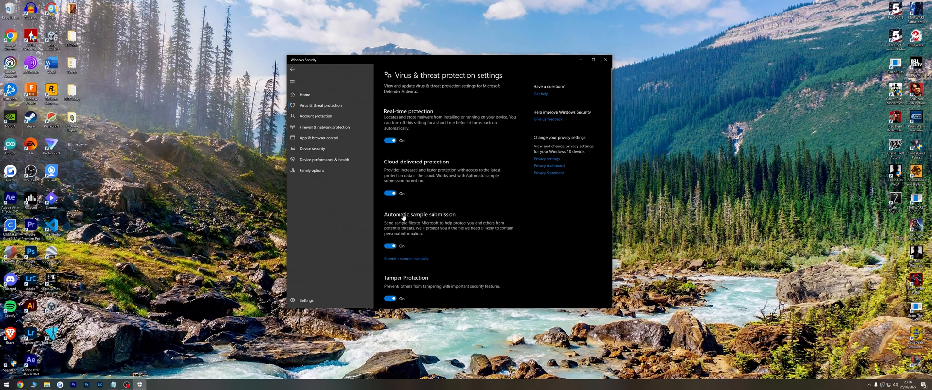
{"action": "left_click", "coordinate": [390, 140]}
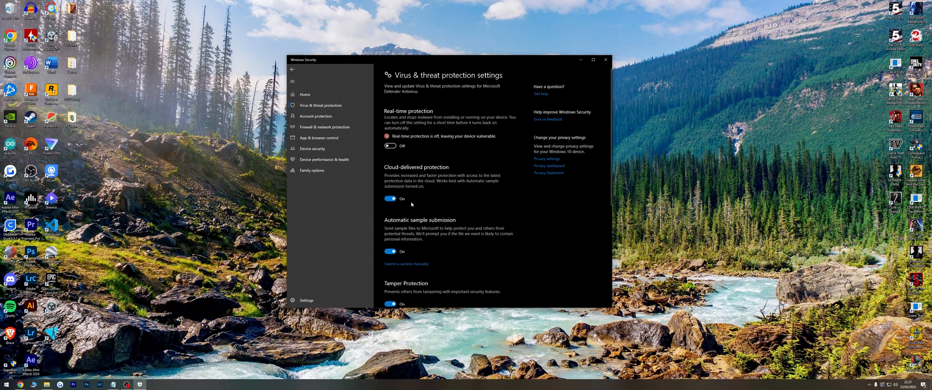
{"action": "left_click", "coordinate": [390, 199]}
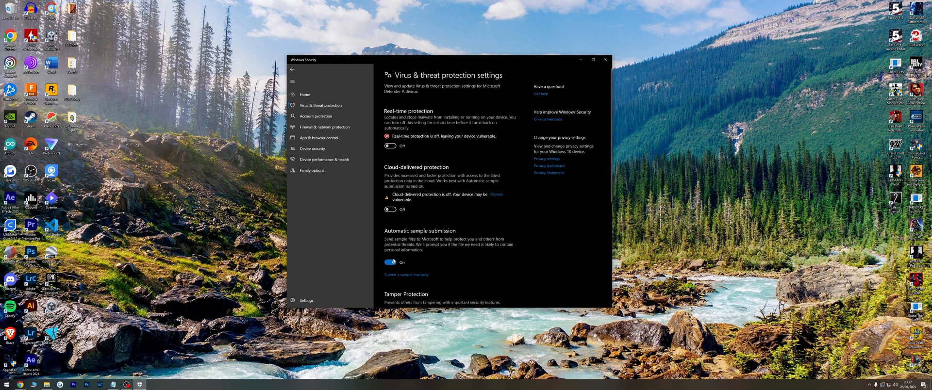
{"action": "scroll", "scroll_direction": "down", "scroll_amount": 3}
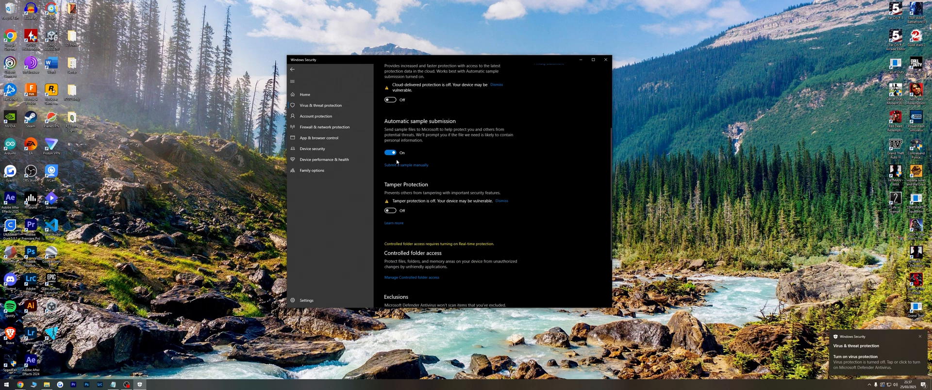
{"action": "scroll", "scroll_direction": "down", "scroll_amount": 3}
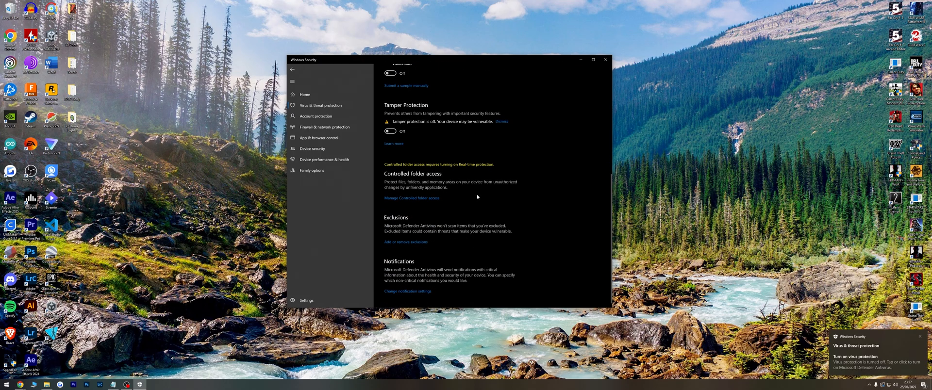
Launch Command Prompt as administrator and run DISM.exe /Online /Cleanup-Image /RestoreHealth.
{"action": "type", "text": "cmd"}
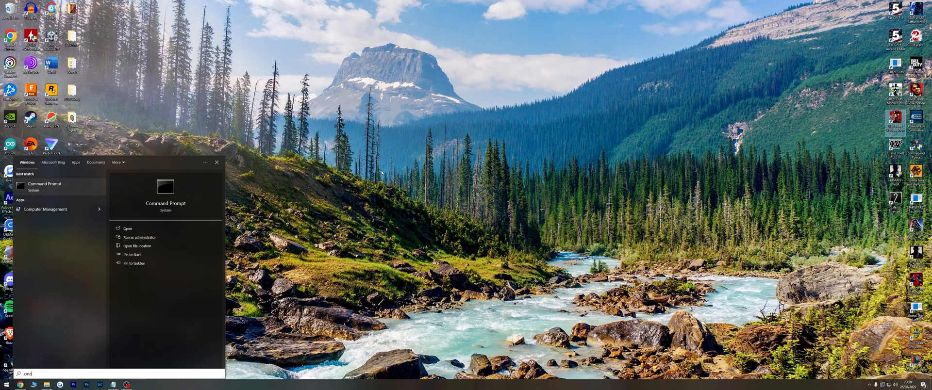
{"action": "left_click", "coordinate": [140, 237]}
{"action": "type", "text": "DISM"}
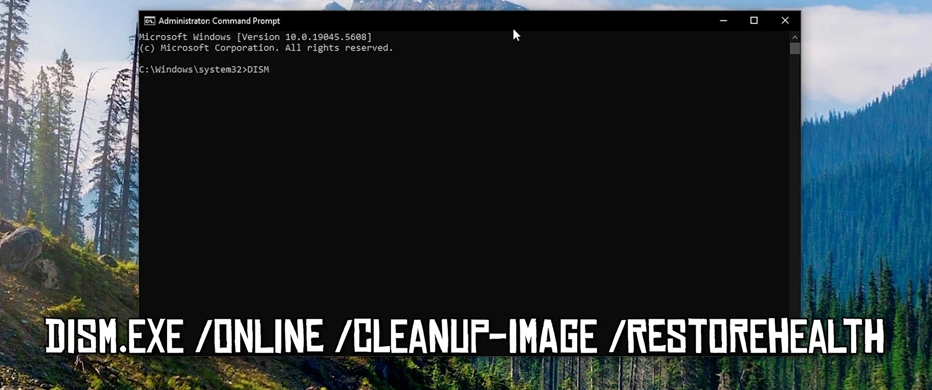
{"action": "type", "text": ".exe"}
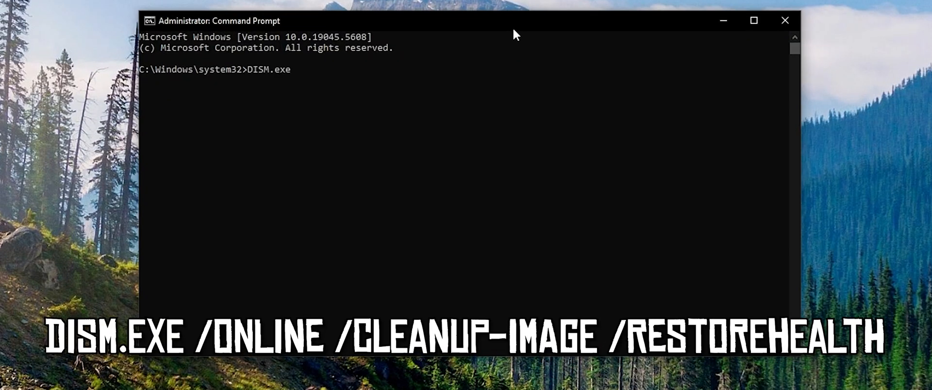
{"action": "type", "text": "/Online"}
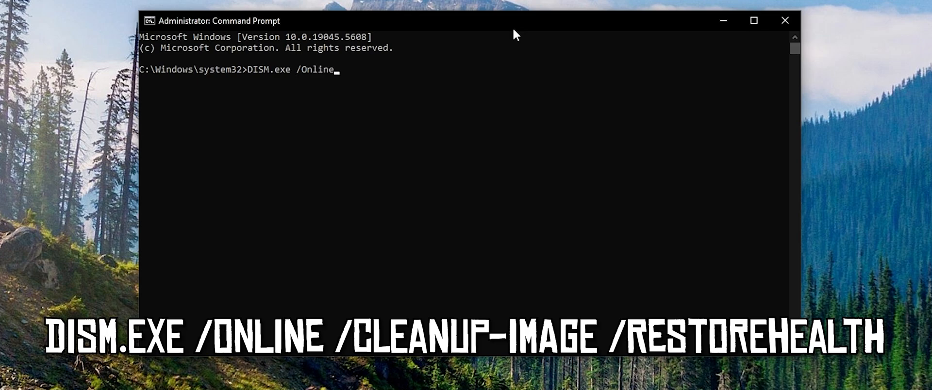
{"action": "type", "text": "/Cl"}
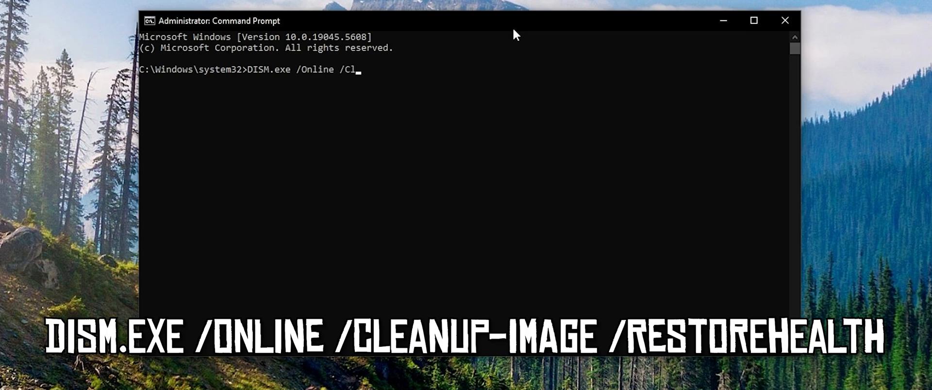
{"action": "type", "text": "eanup-Image"}
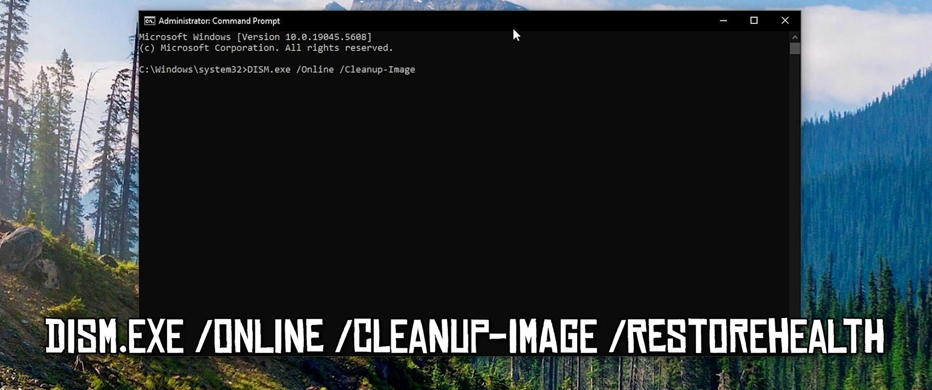
{"action": "type", "text": "/Res"}
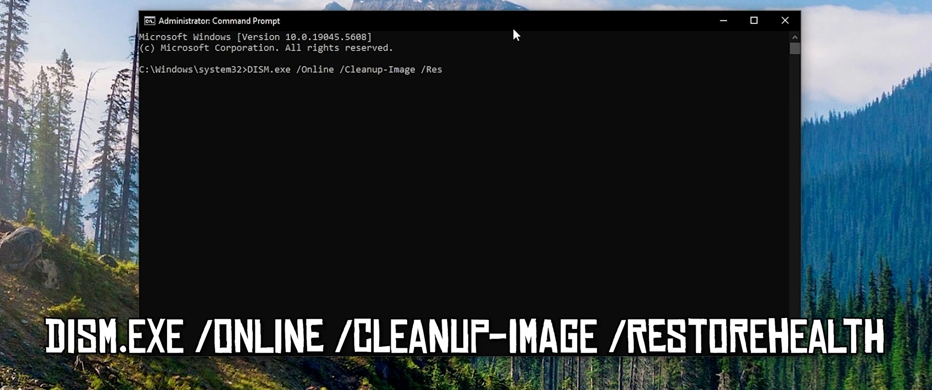
{"action": "type", "text": "toreHealth"}
{"action": "type", "text": "SFC /SCANN"}
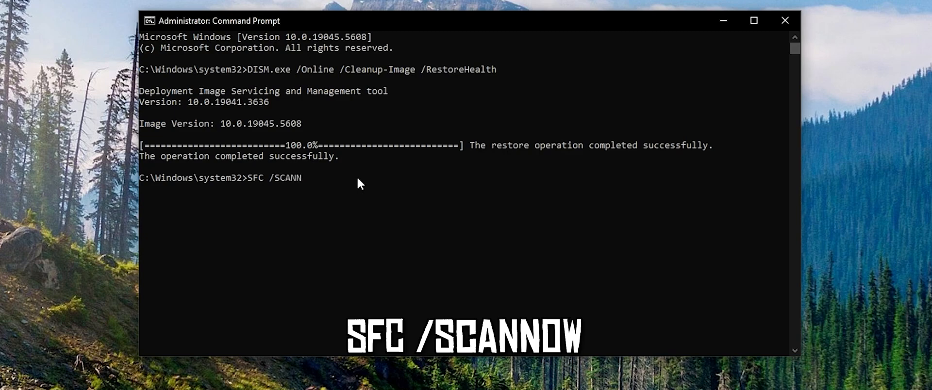
{"action": "key", "text": "Enter"}
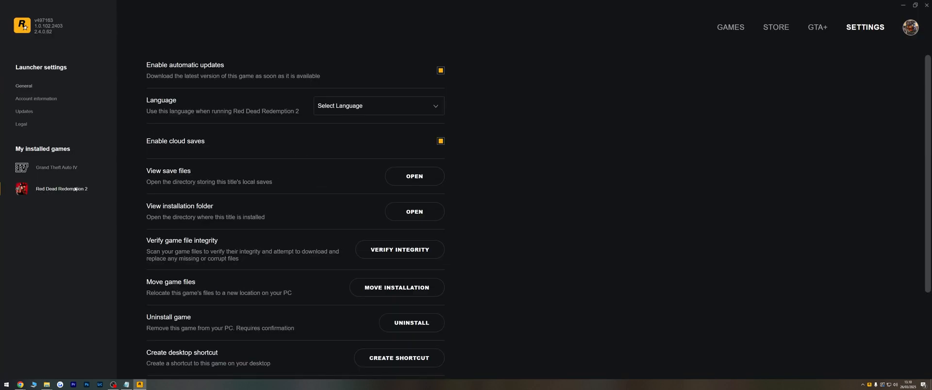
Enter -ignorepipelinecache in Red Dead Redemption 2's Launch arguments field.
{"action": "scroll", "scroll_direction": "down", "scroll_amount": 3}
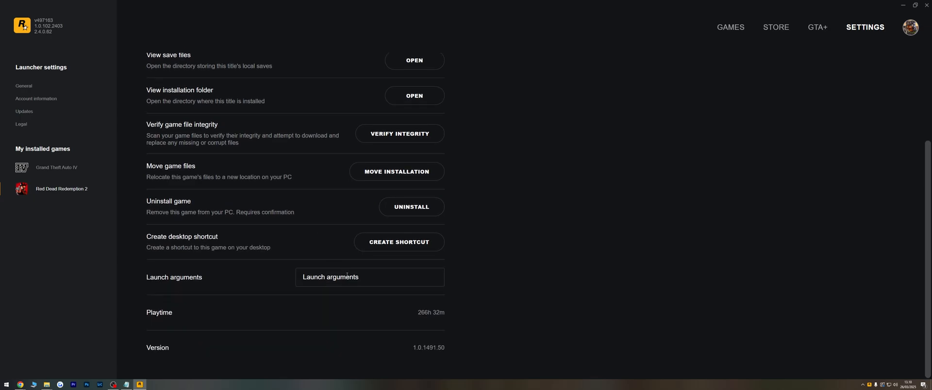
{"action": "type", "text": "-ignore"}
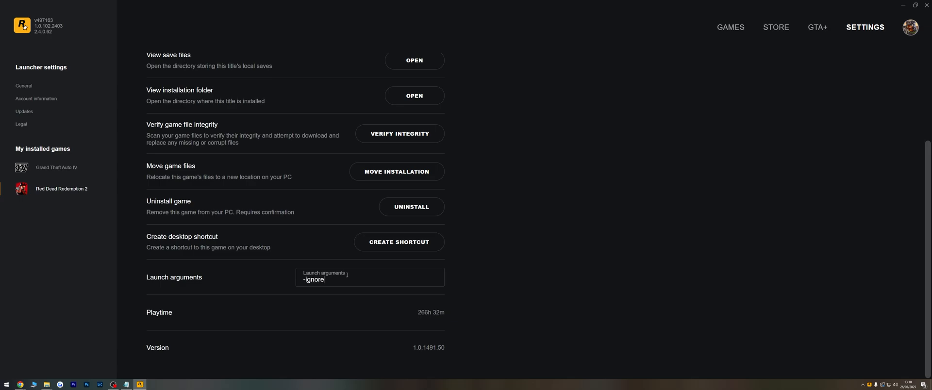
{"action": "type", "text": "pipeline"}
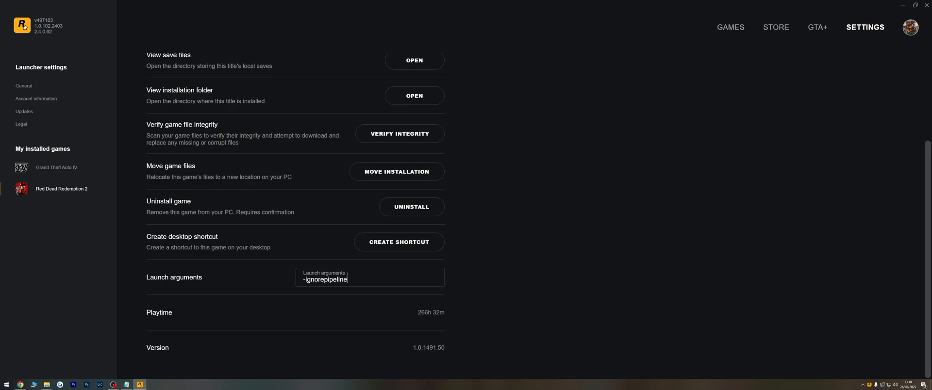
{"action": "type", "text": "cache"}
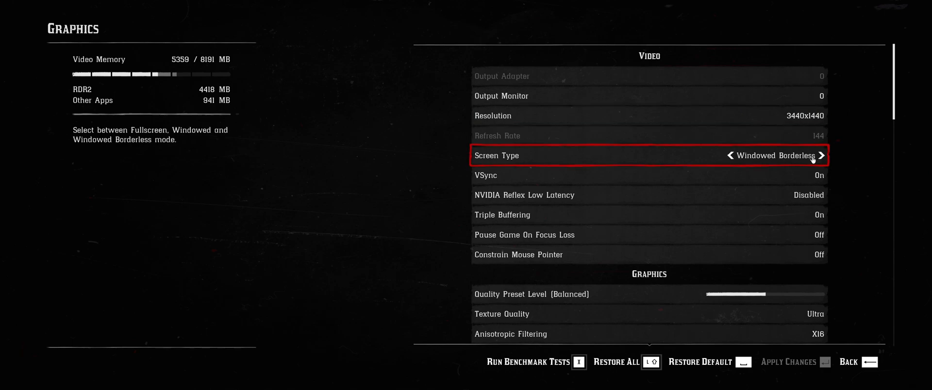
Set the graphics Screen Type to Windowed Borderless, then reopen Settings > Graphics.
{"action": "left_click", "coordinate": [822, 156]}
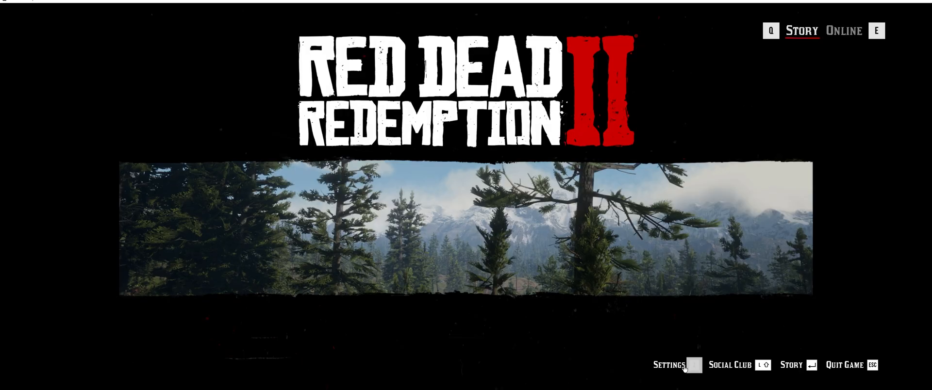
{"action": "left_click", "coordinate": [671, 366]}
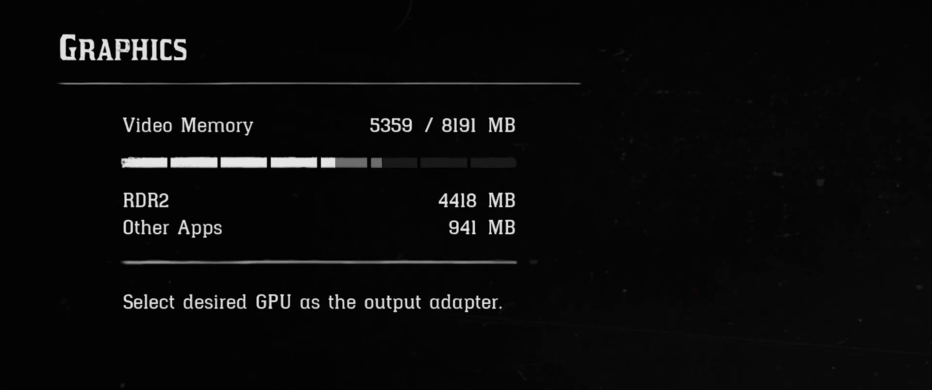
{"action": "mouse_move", "coordinate": [321, 188]}
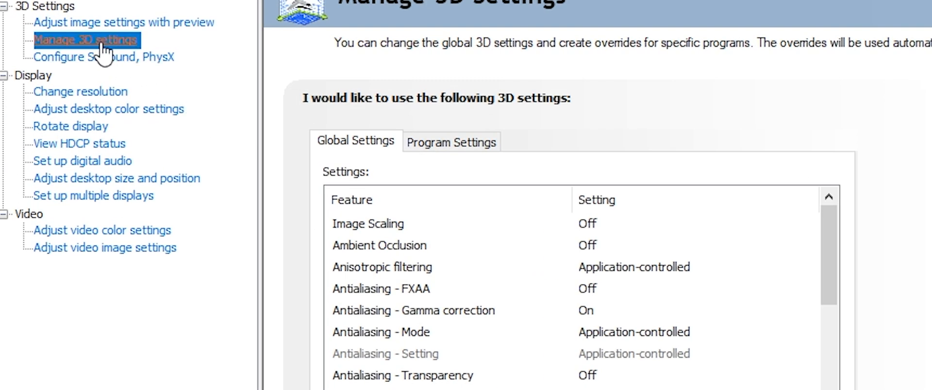
Scroll through the Manage 3D settings Global Settings list to review feature values.
{"action": "scroll", "scroll_direction": "down", "scroll_amount": 3}
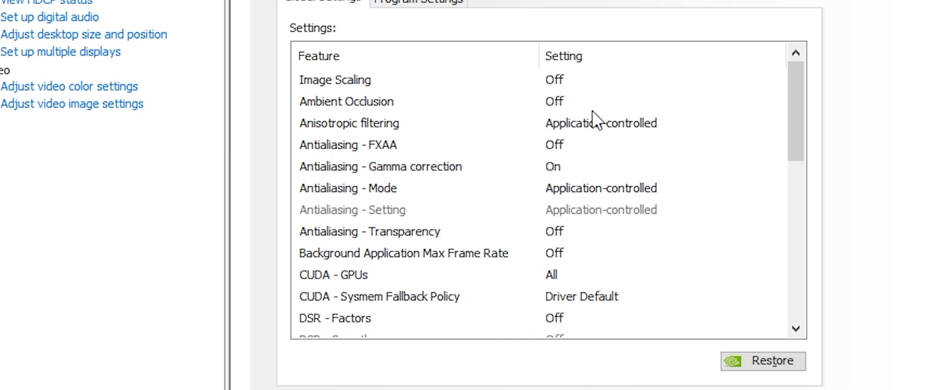
{"action": "scroll", "scroll_direction": "down", "scroll_amount": 3}
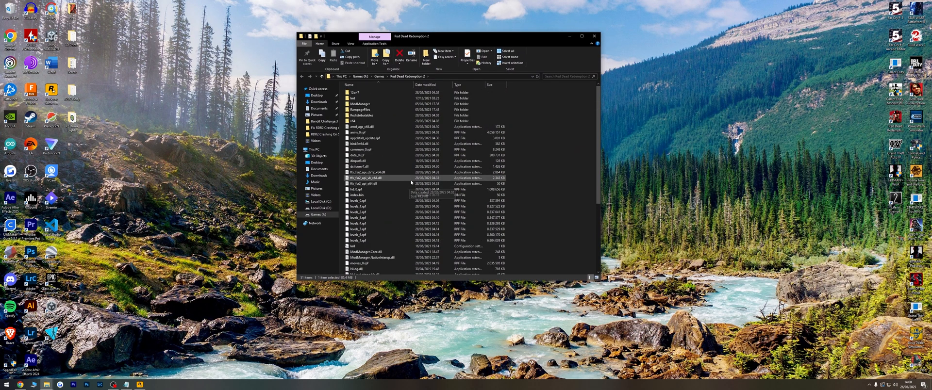
Right-click the selected items in the Red Dead Redemption 2 install folder.
{"action": "right_click", "coordinate": [360, 103]}
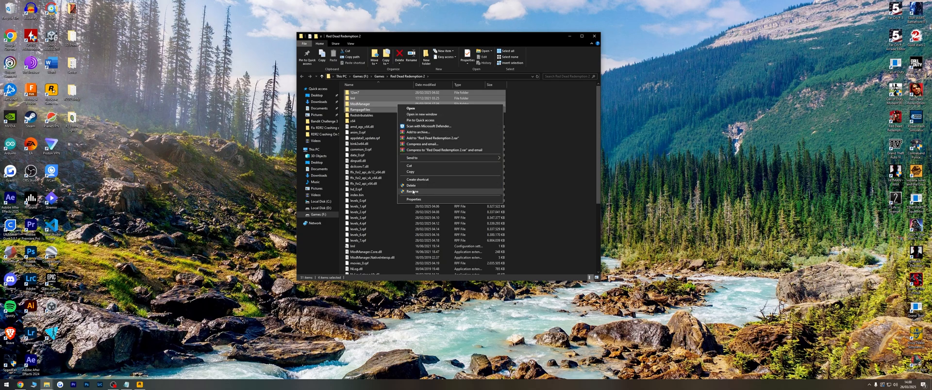